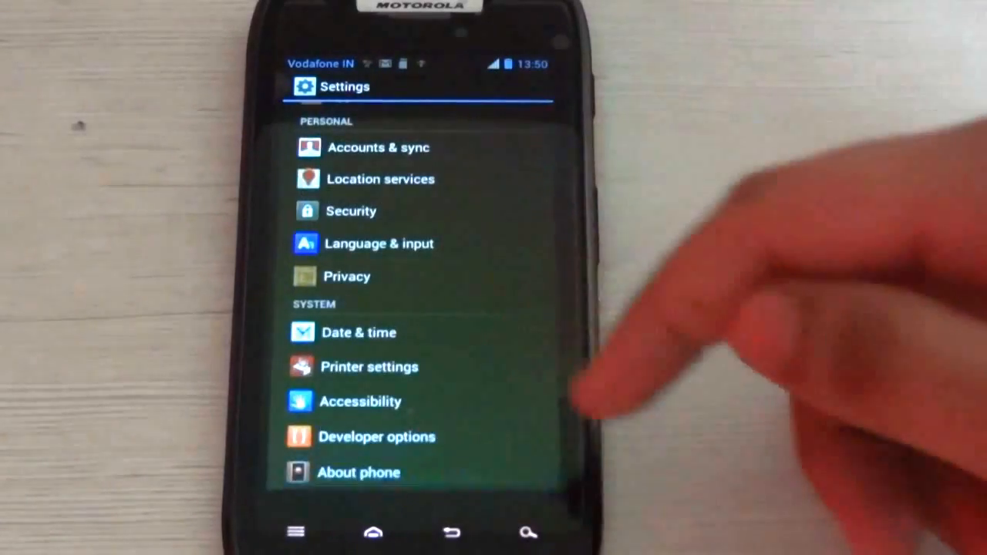
Step: Show About phone listing model XT910 and Android version 4.0.4
click(357, 472)
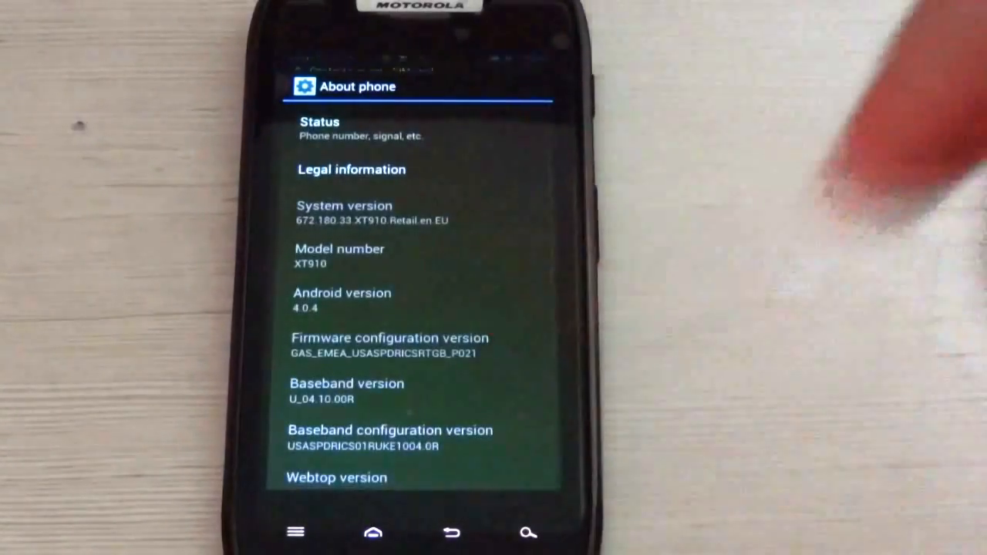